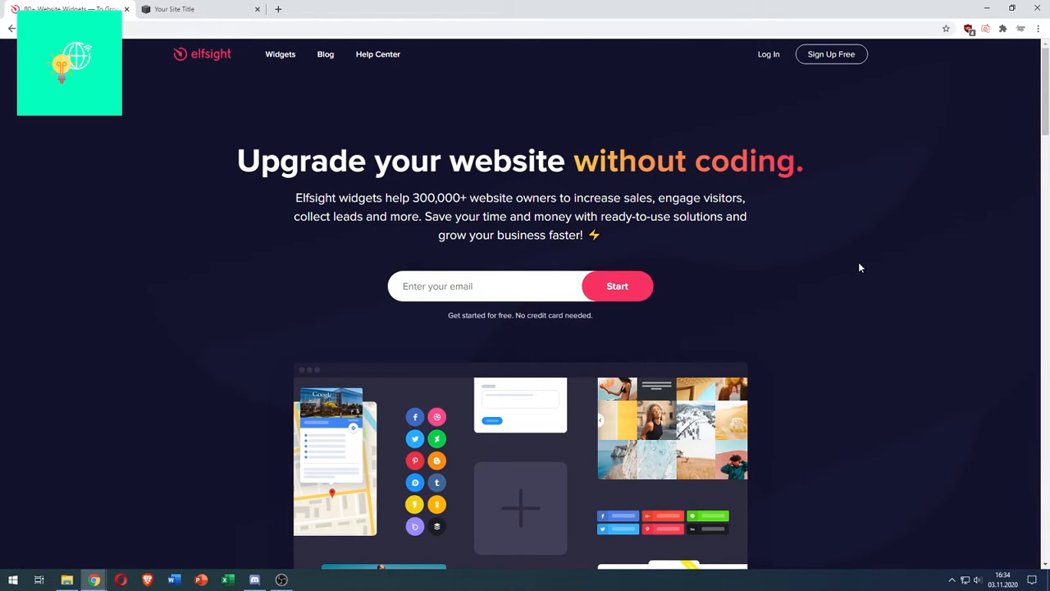
{"action": "mouse_move", "coordinate": [125, 168]}
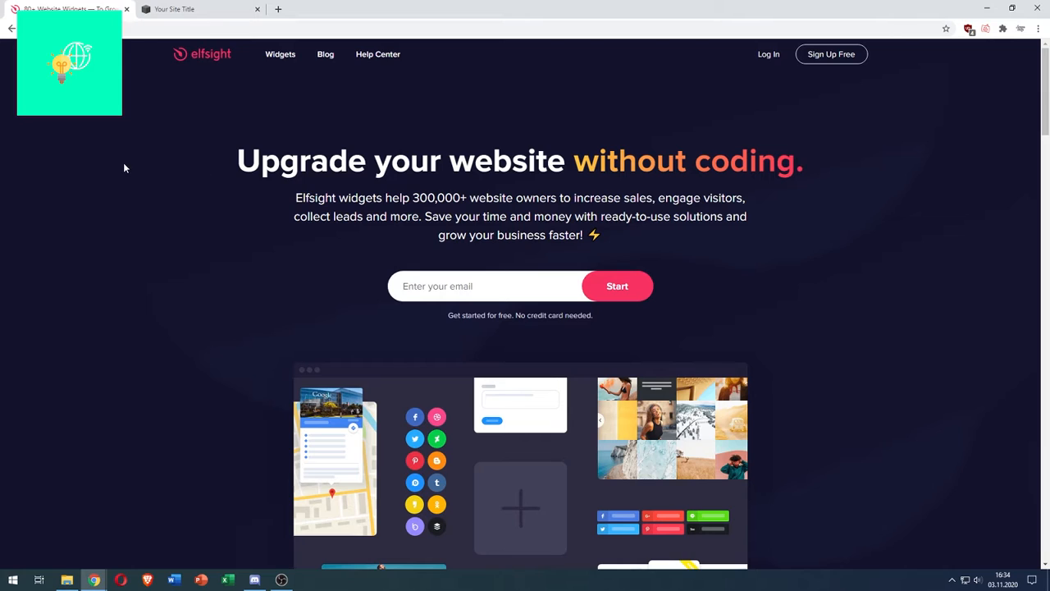
{"action": "mouse_move", "coordinate": [180, 59]}
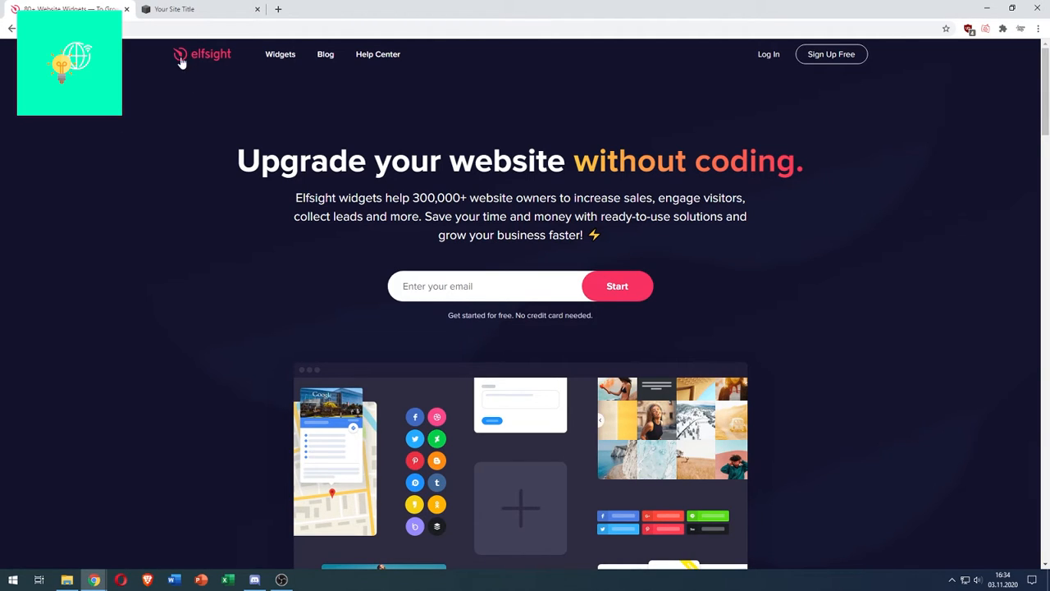
{"action": "mouse_move", "coordinate": [214, 63]}
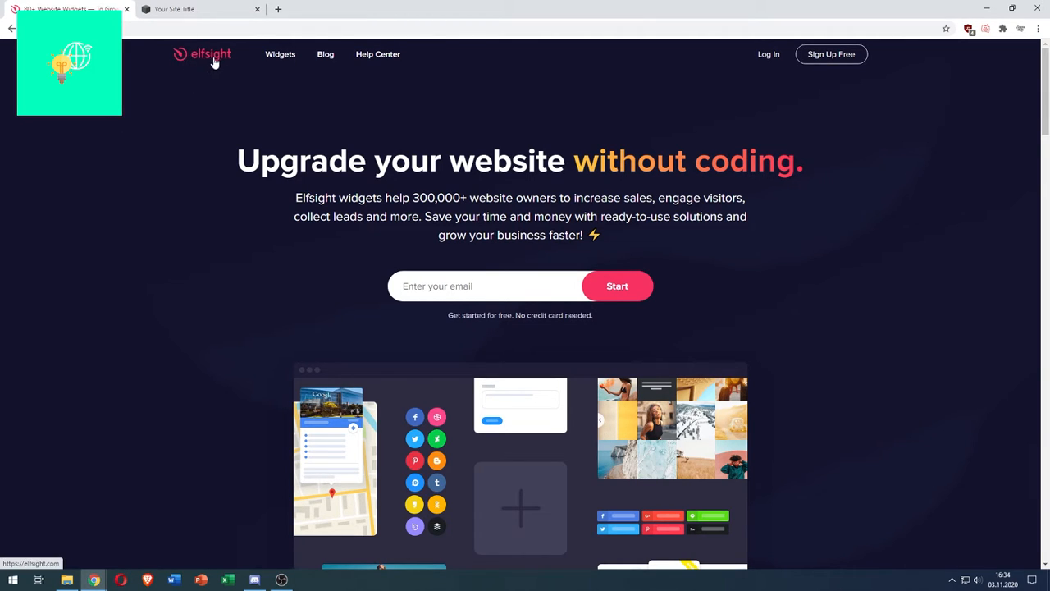
- Search the Elfsight widget catalogue for "all in one reviews" and browse the results
{"action": "left_click", "coordinate": [280, 54]}
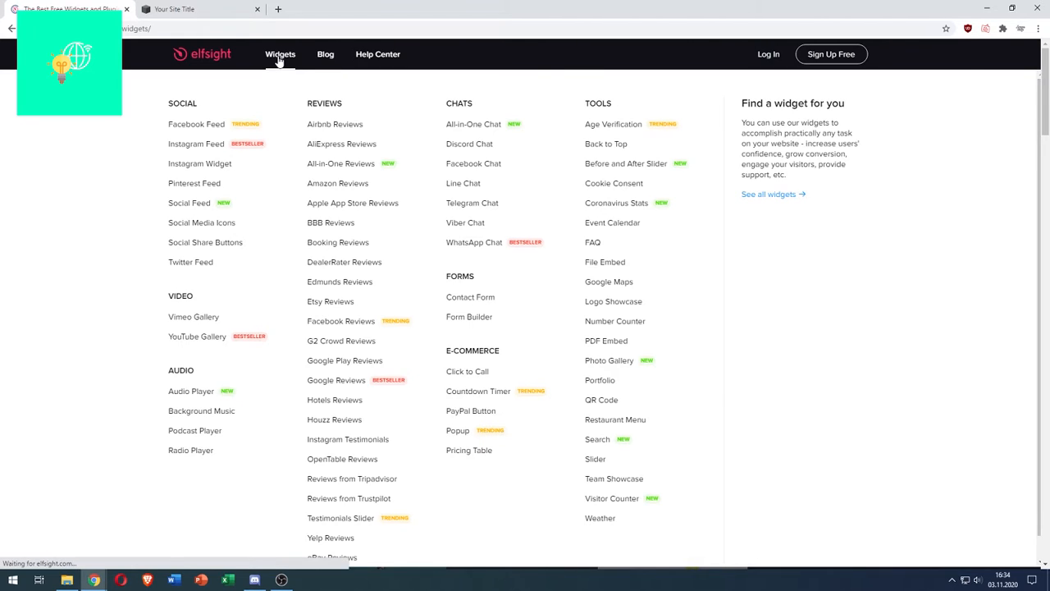
{"action": "left_click", "coordinate": [279, 54]}
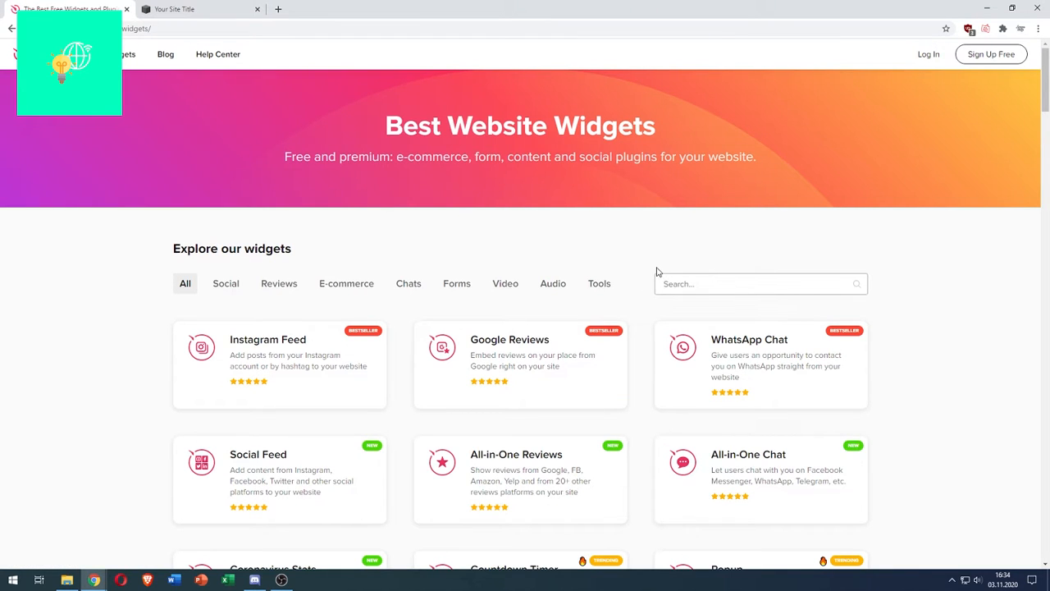
{"action": "type", "text": "all in one reviews"}
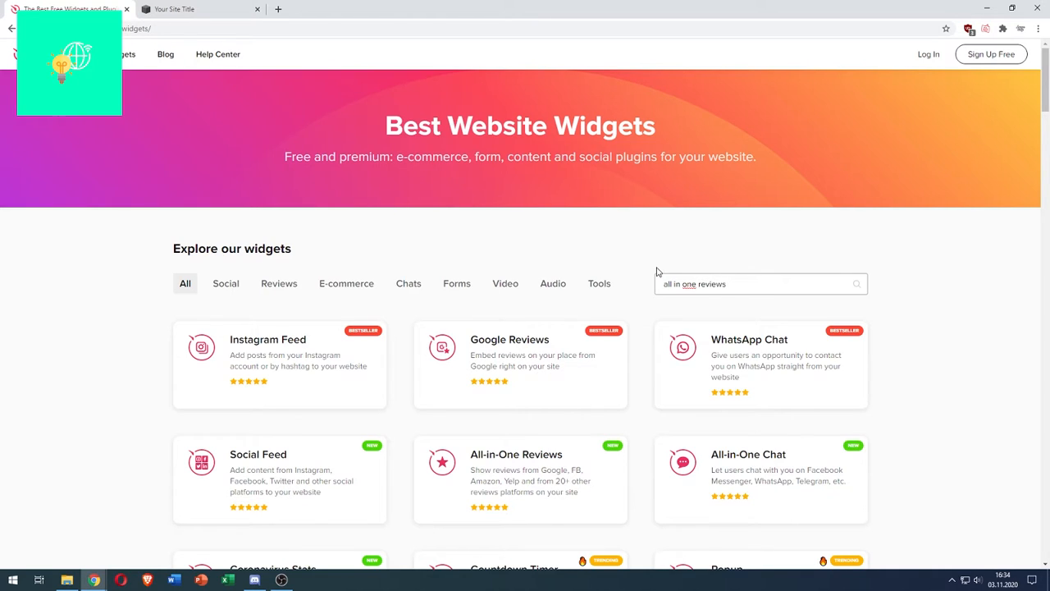
{"action": "left_click", "coordinate": [755, 283]}
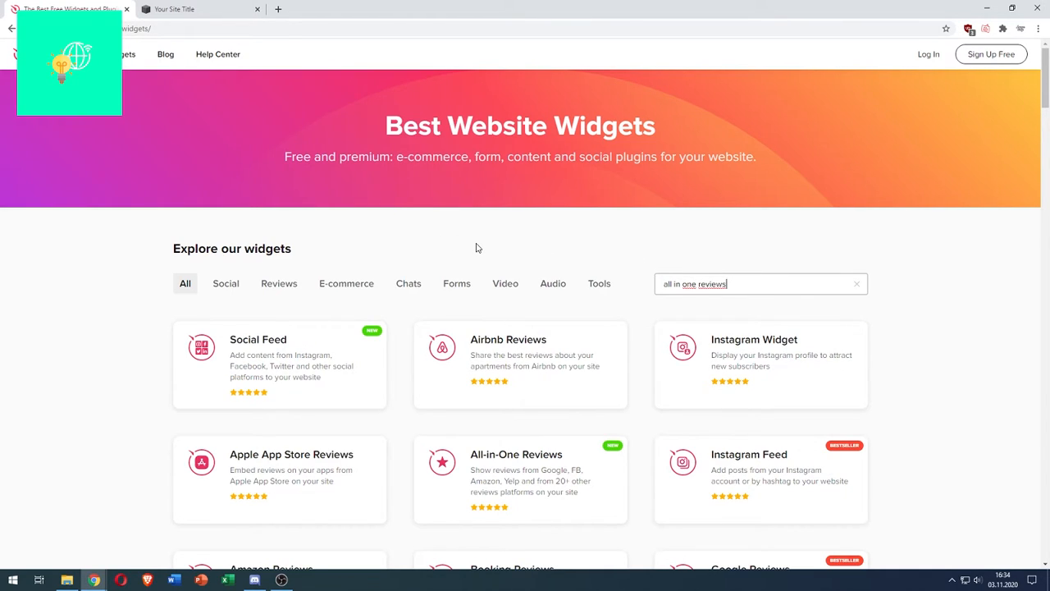
{"action": "scroll", "scroll_direction": "down", "scroll_amount": 3}
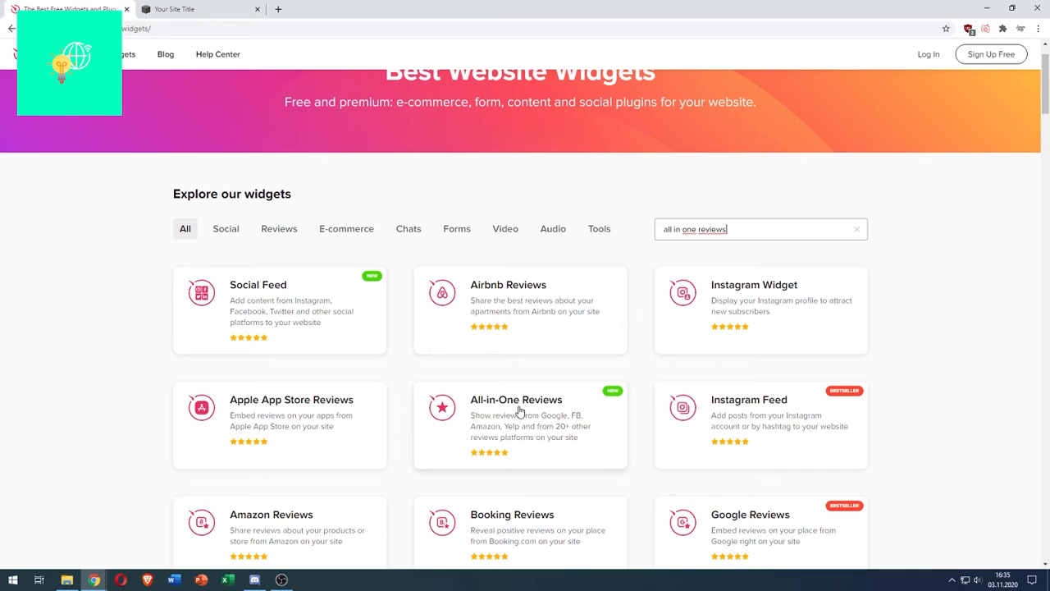
- Open the All-in-One Reviews card from the search results
{"action": "left_click", "coordinate": [516, 399]}
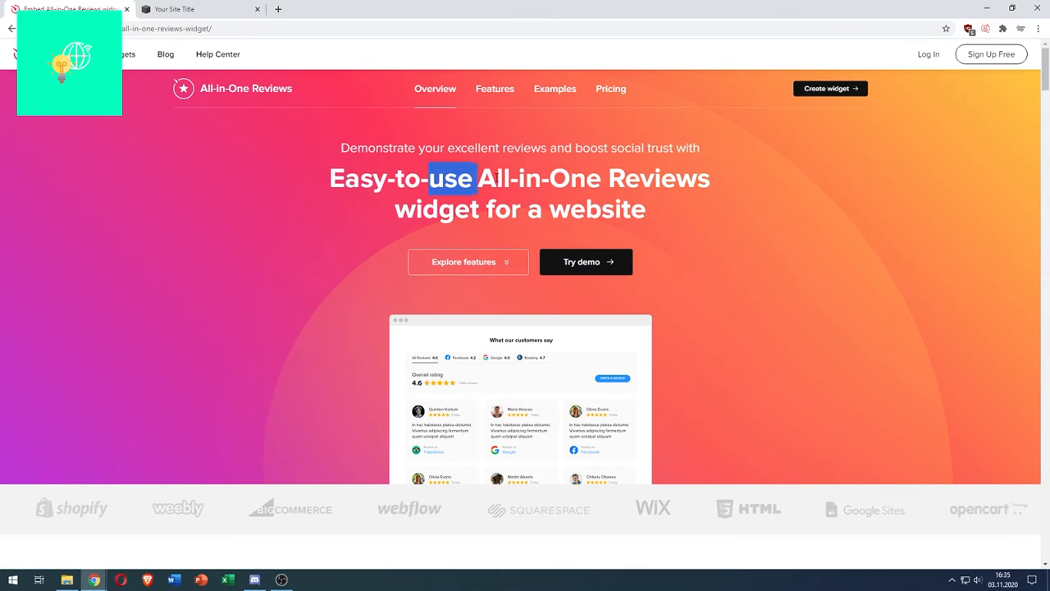
{"action": "mouse_move", "coordinate": [829, 88]}
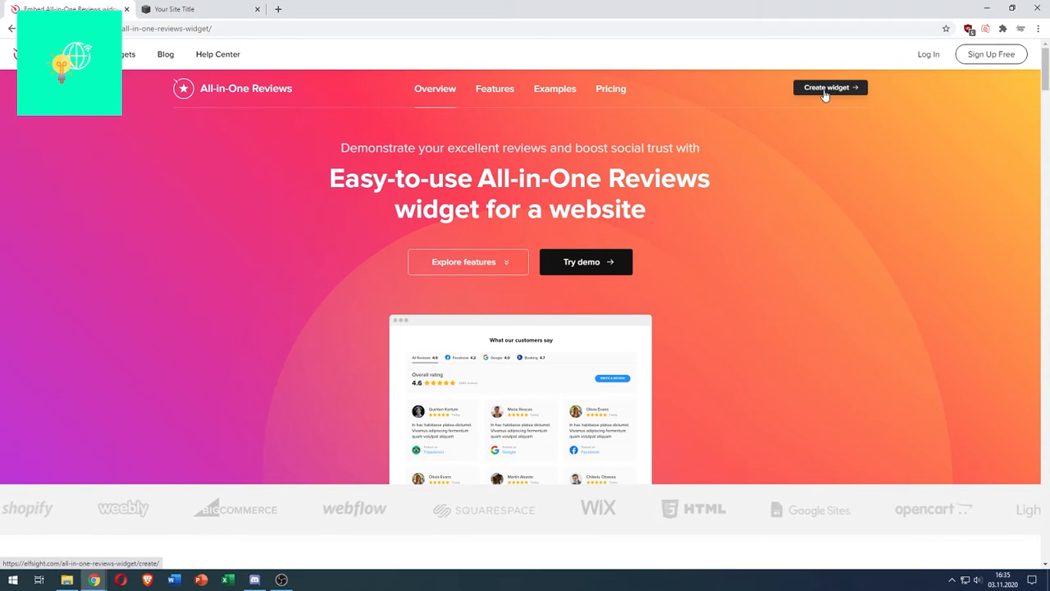
- Create an All-in-One Reviews widget and scroll through the template list
{"action": "left_click", "coordinate": [826, 87]}
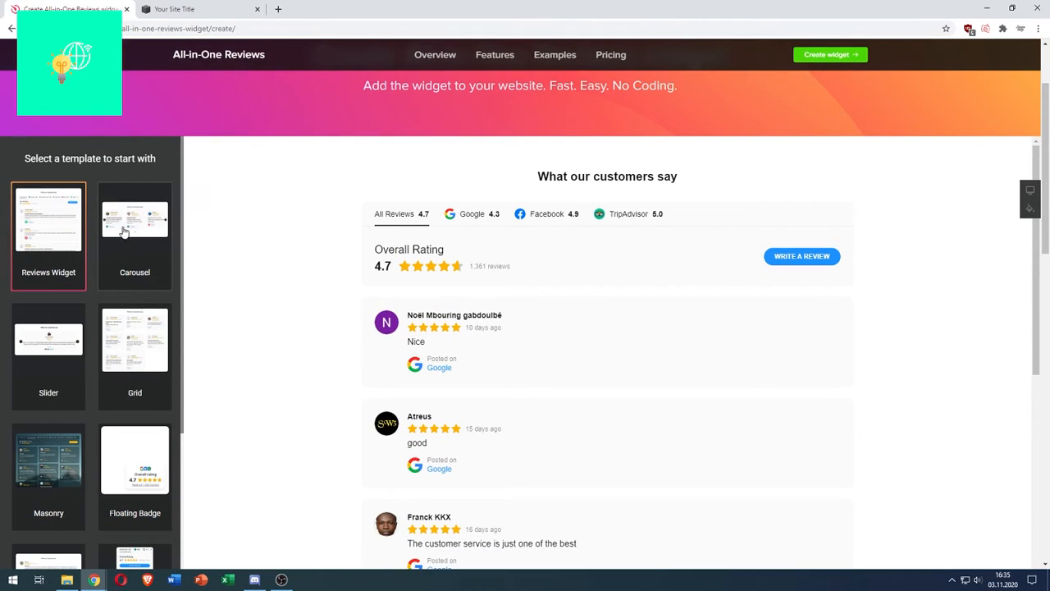
{"action": "mouse_move", "coordinate": [130, 234]}
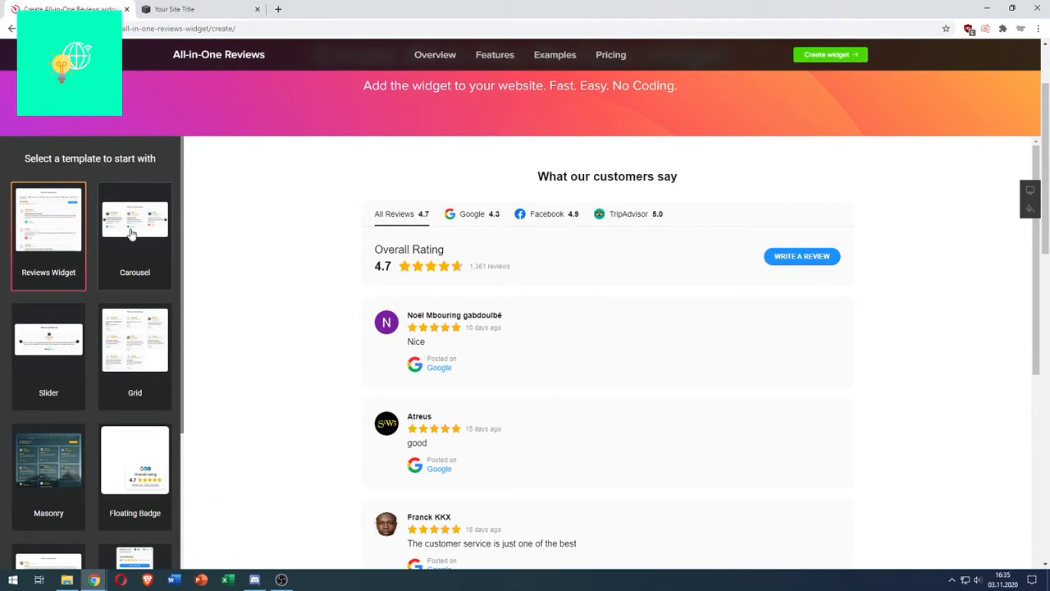
{"action": "mouse_move", "coordinate": [113, 319]}
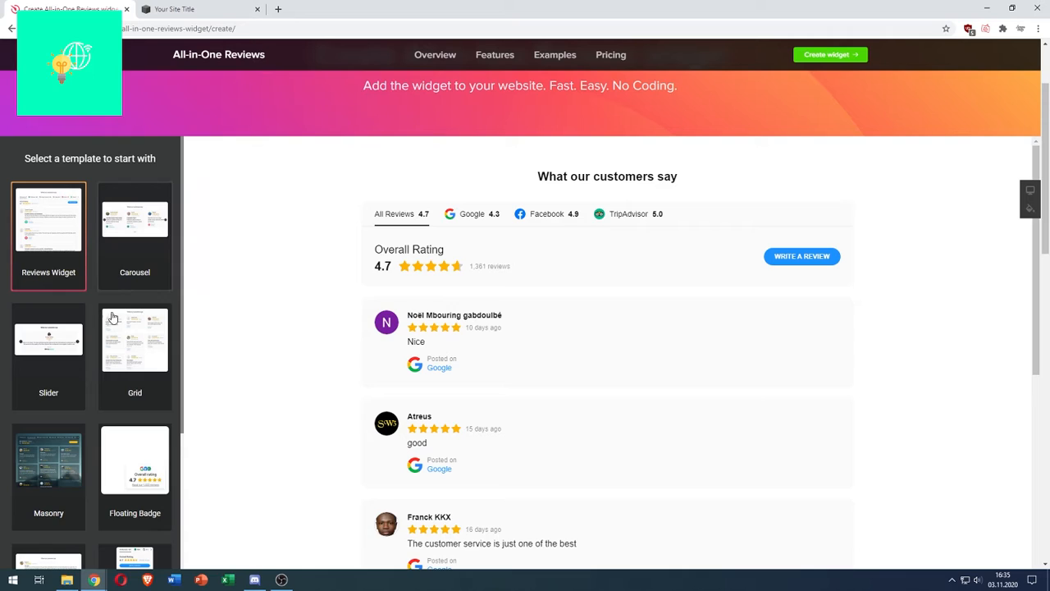
{"action": "scroll", "scroll_direction": "down", "scroll_amount": 3}
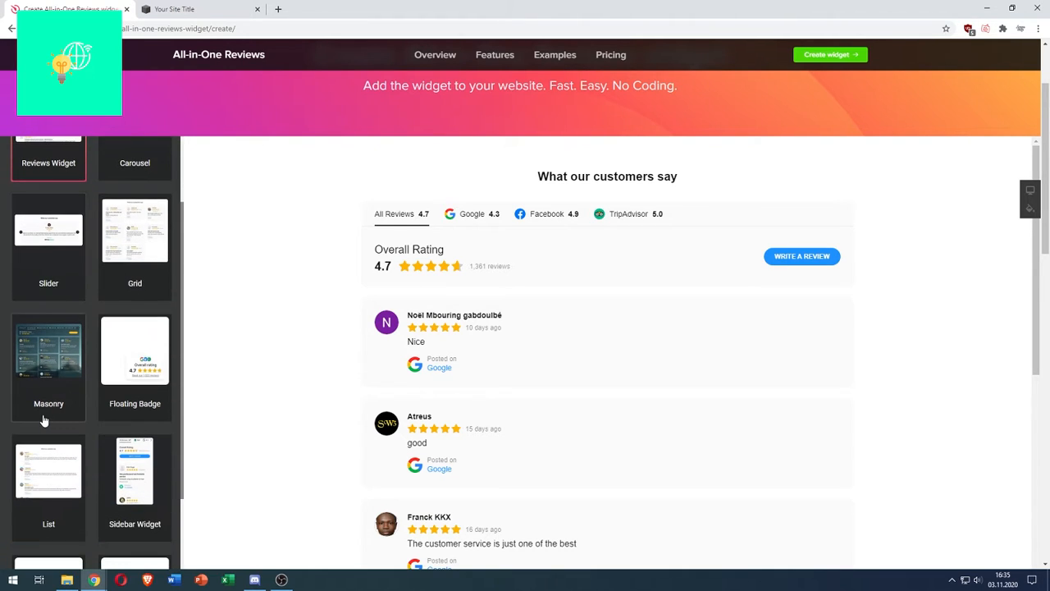
{"action": "mouse_move", "coordinate": [111, 410]}
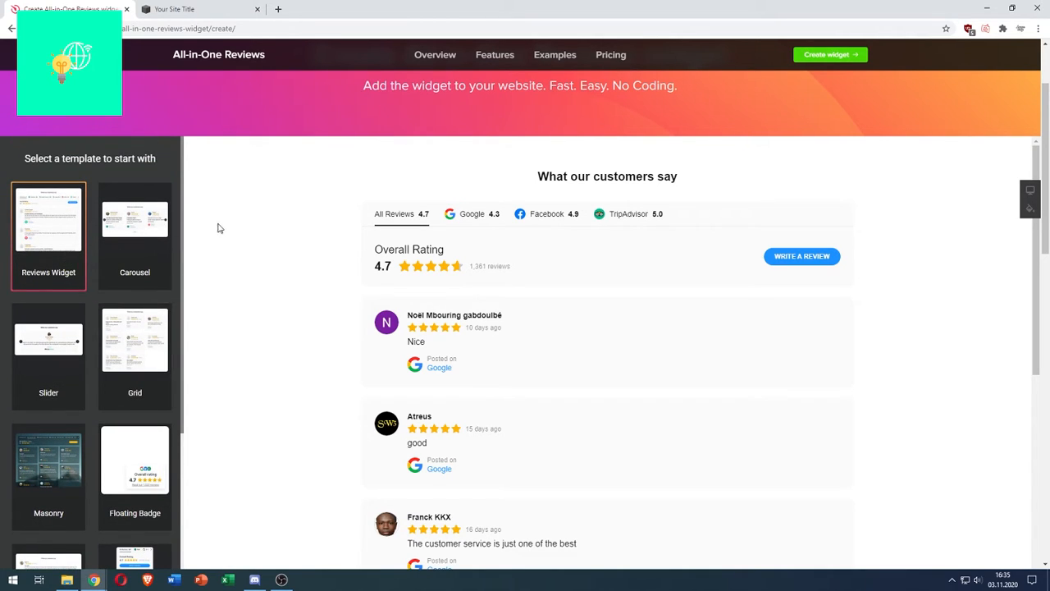
{"action": "scroll", "scroll_direction": "down", "scroll_amount": 3}
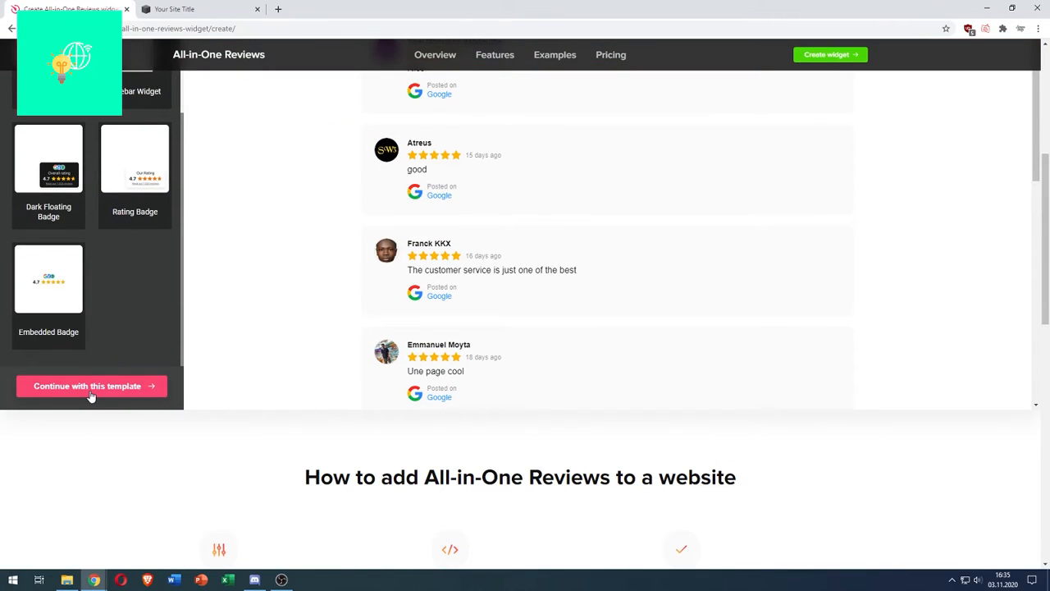
- Continue with the Reviews Widget template and scroll through the Google, Facebook, TripAdvisor sources
{"action": "left_click", "coordinate": [92, 386]}
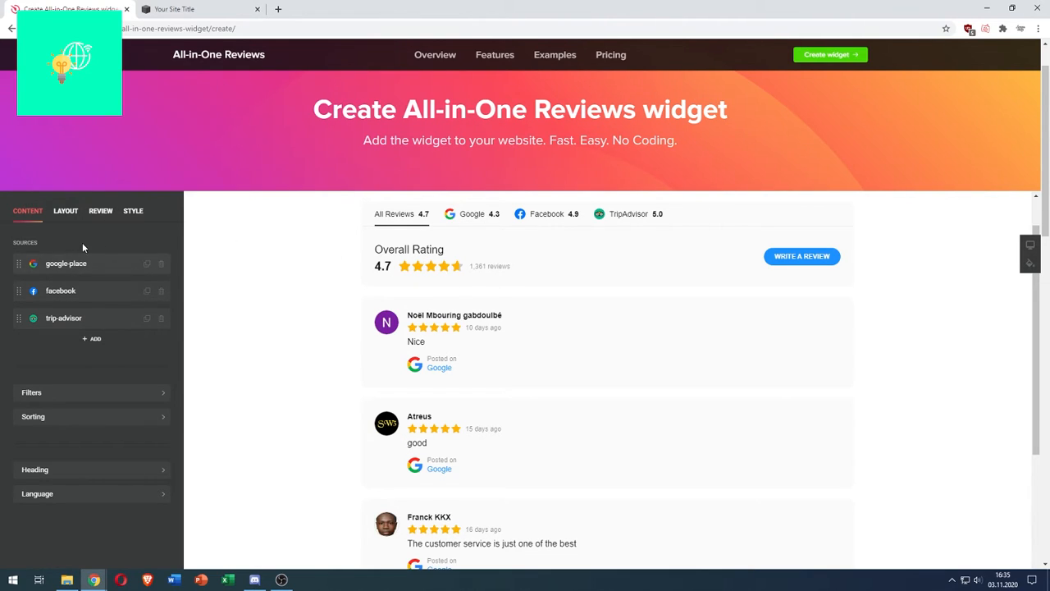
{"action": "mouse_move", "coordinate": [670, 201]}
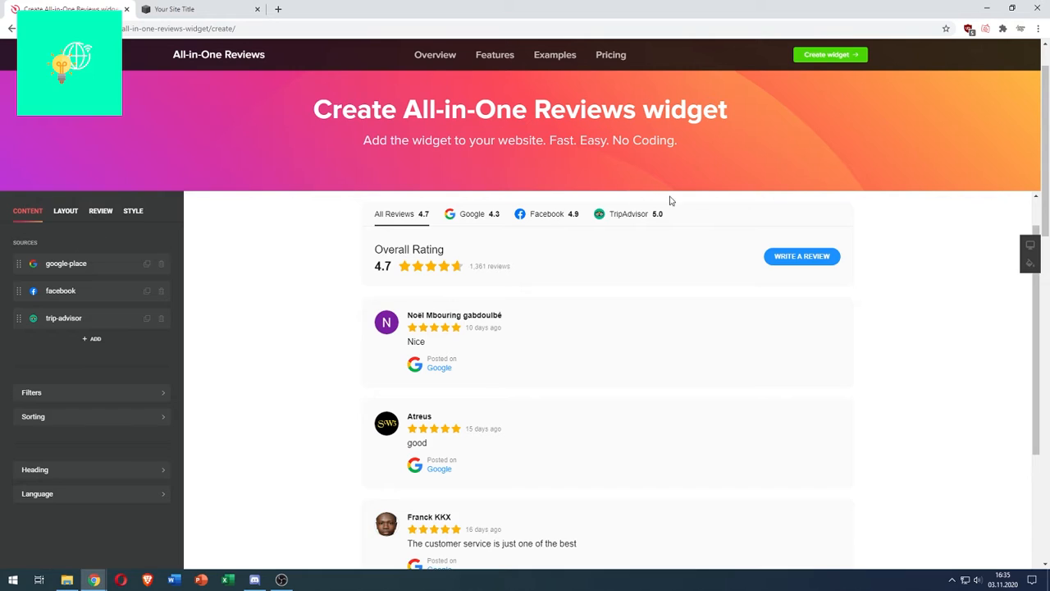
{"action": "scroll", "scroll_direction": "down", "scroll_amount": 3}
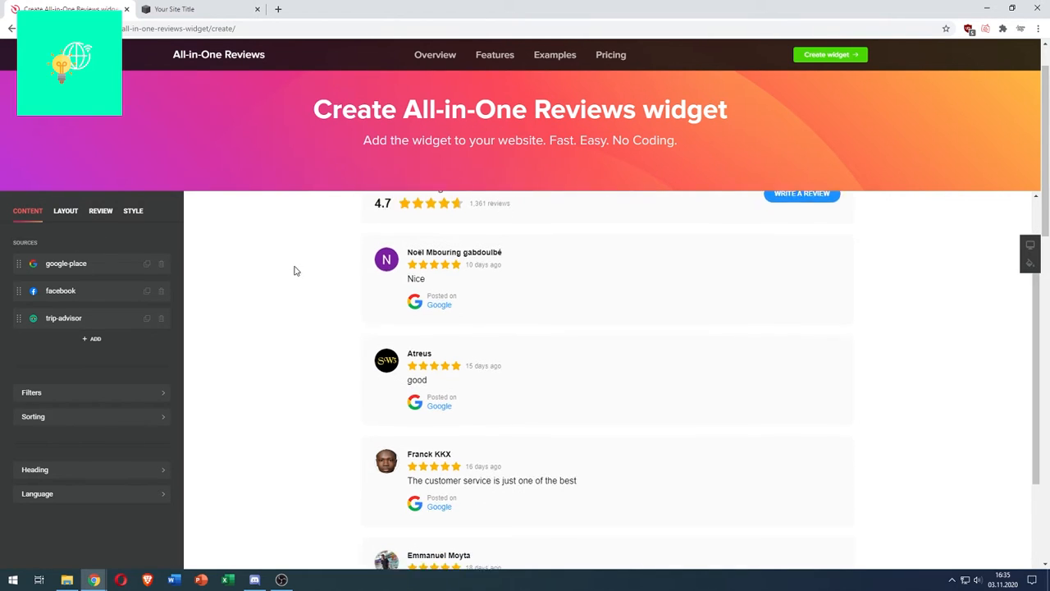
{"action": "scroll", "scroll_direction": "down", "scroll_amount": 3}
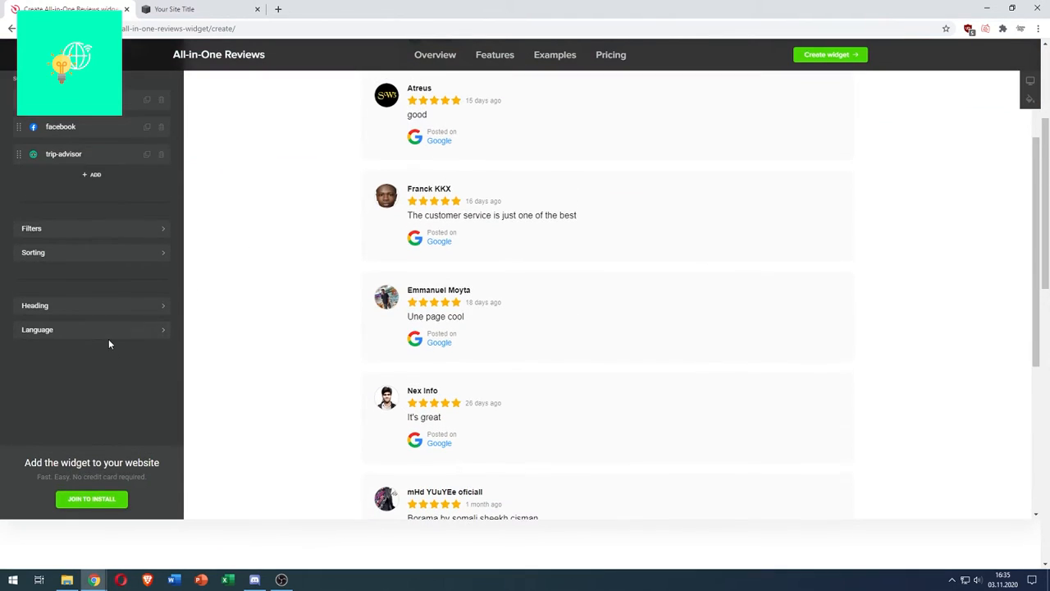
- Log in with an existing account from the sign-up popup
{"action": "left_click", "coordinate": [91, 499]}
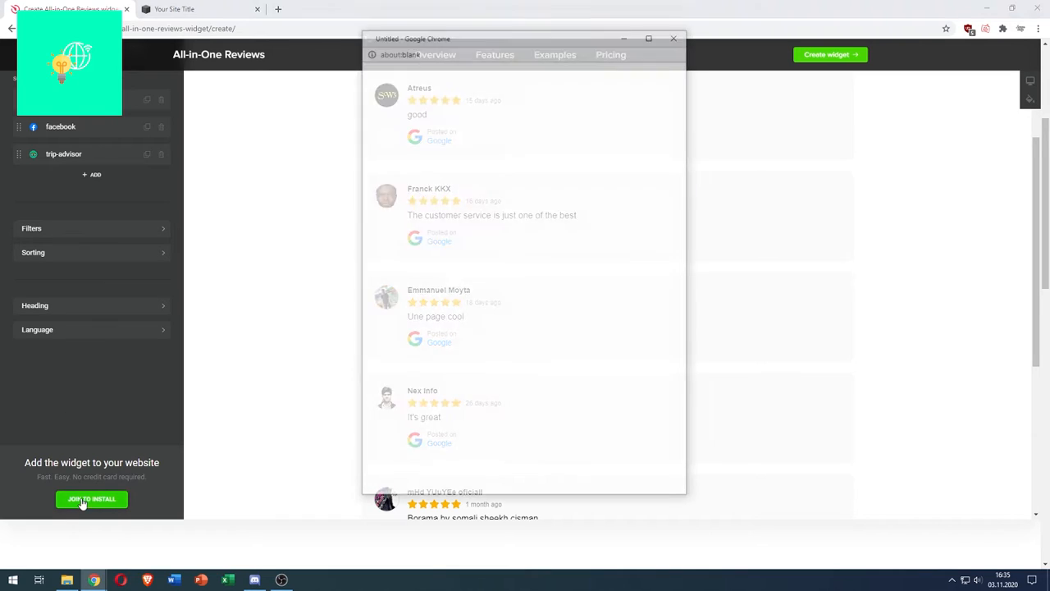
{"action": "left_click", "coordinate": [91, 499]}
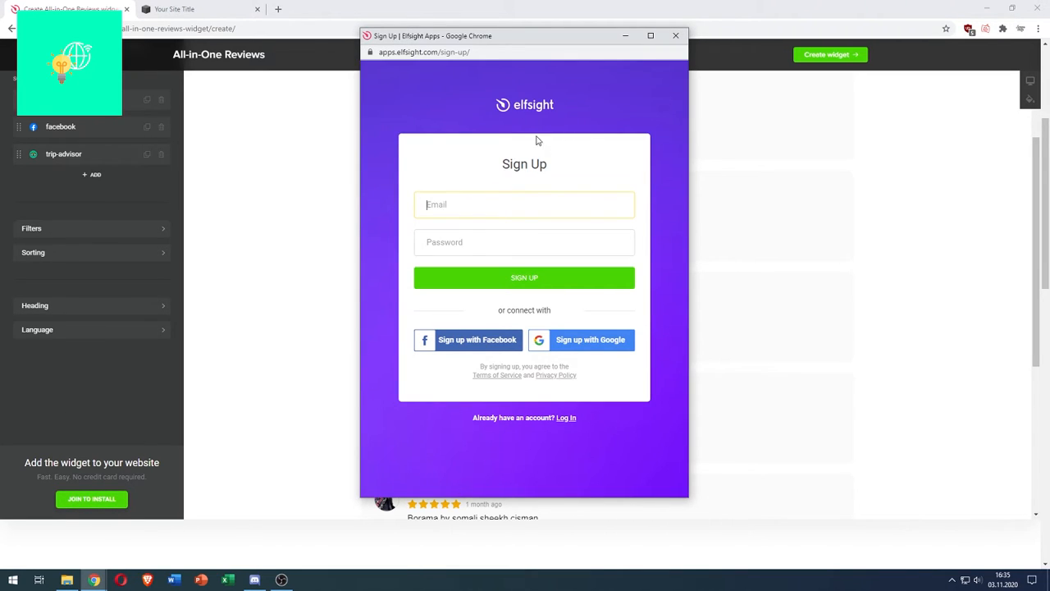
{"action": "mouse_move", "coordinate": [568, 420]}
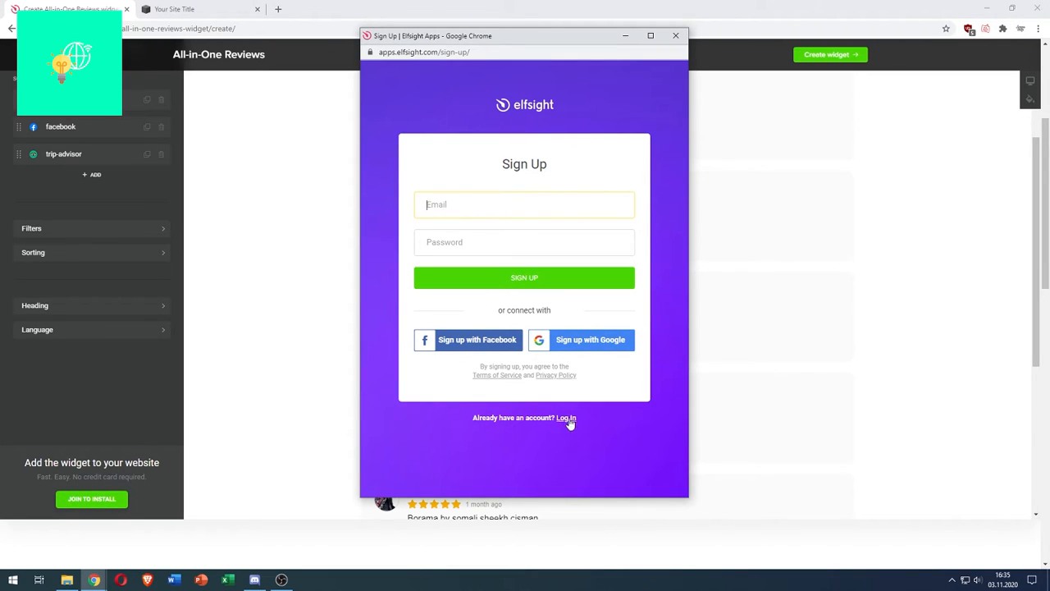
{"action": "left_click", "coordinate": [675, 36]}
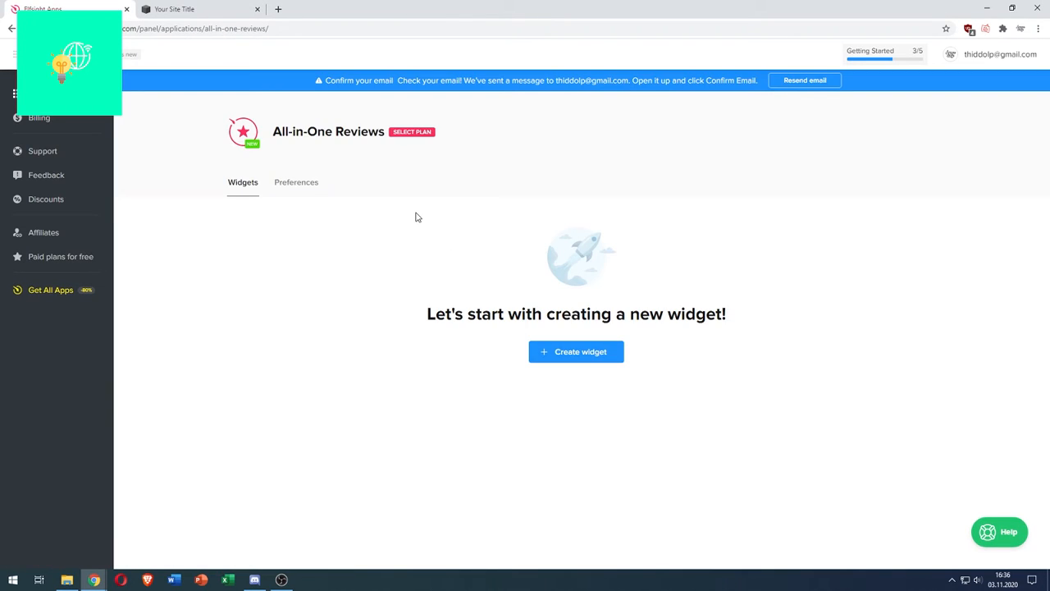
- Create a reviews widget with Google, Facebook and TripAdvisor sources and save it
{"action": "left_click", "coordinate": [575, 351]}
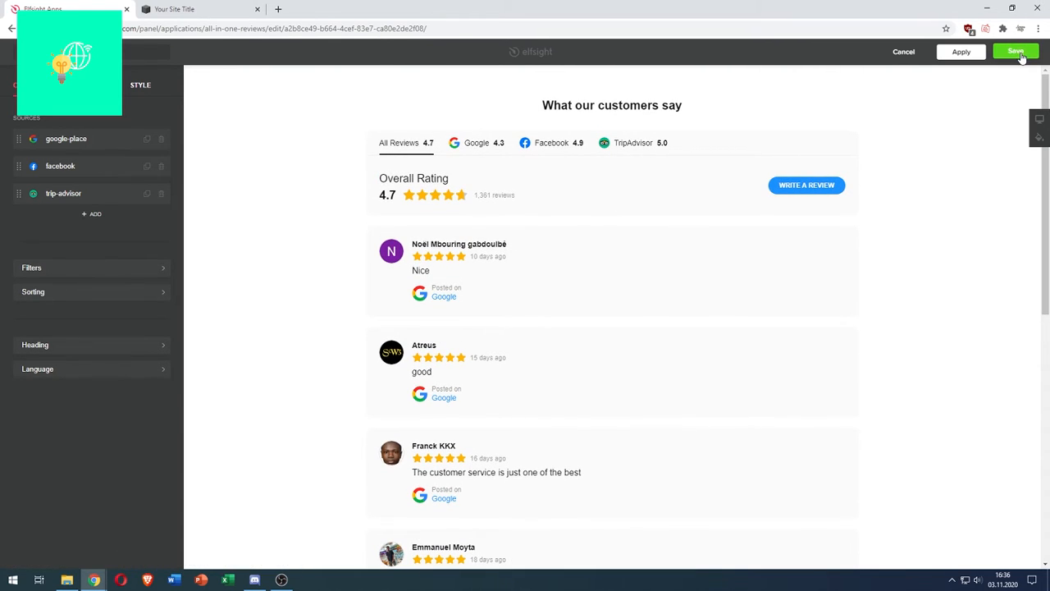
{"action": "left_click", "coordinate": [1015, 51]}
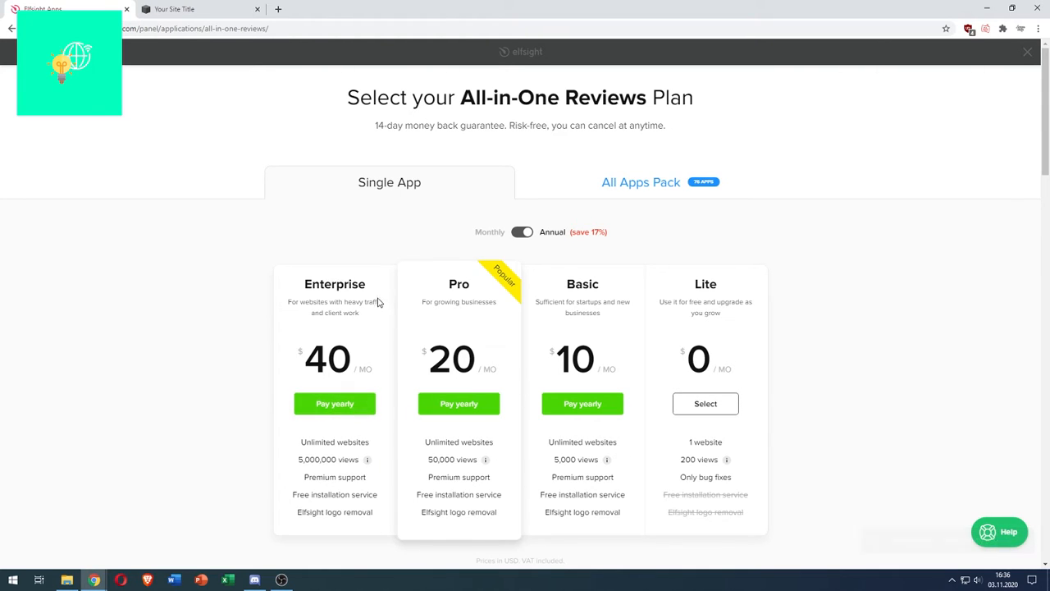
{"action": "mouse_move", "coordinate": [304, 460]}
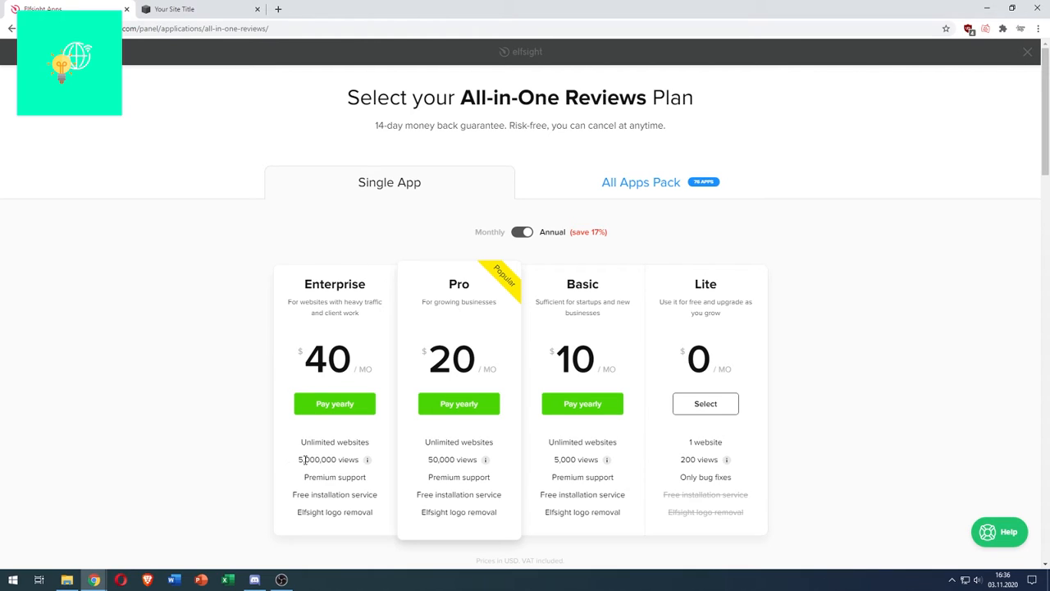
{"action": "mouse_move", "coordinate": [327, 468]}
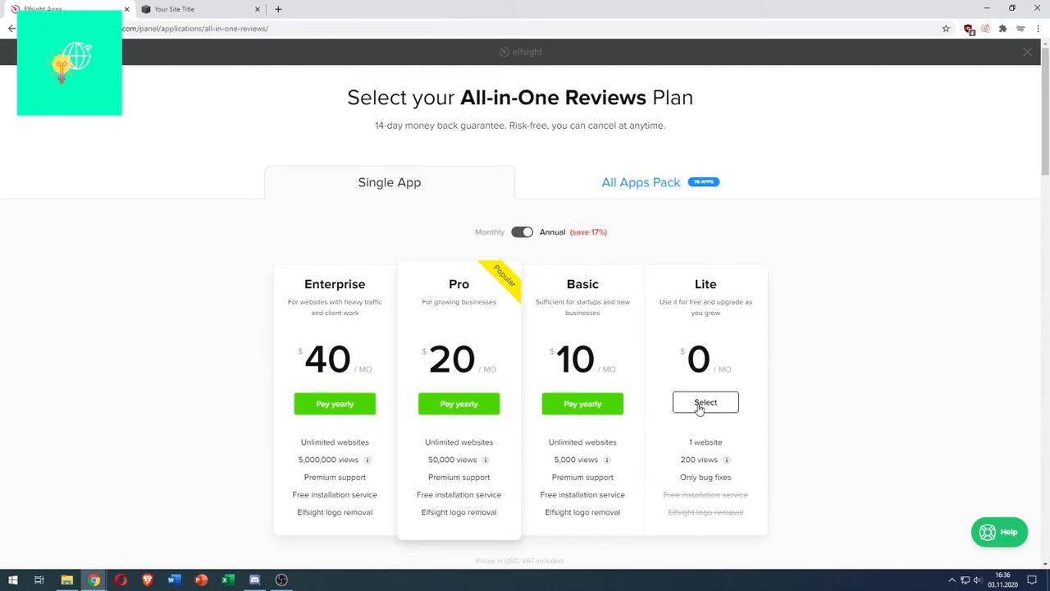
- Choose the free Lite plan, then copy the widget's installation code
{"action": "left_click", "coordinate": [704, 402]}
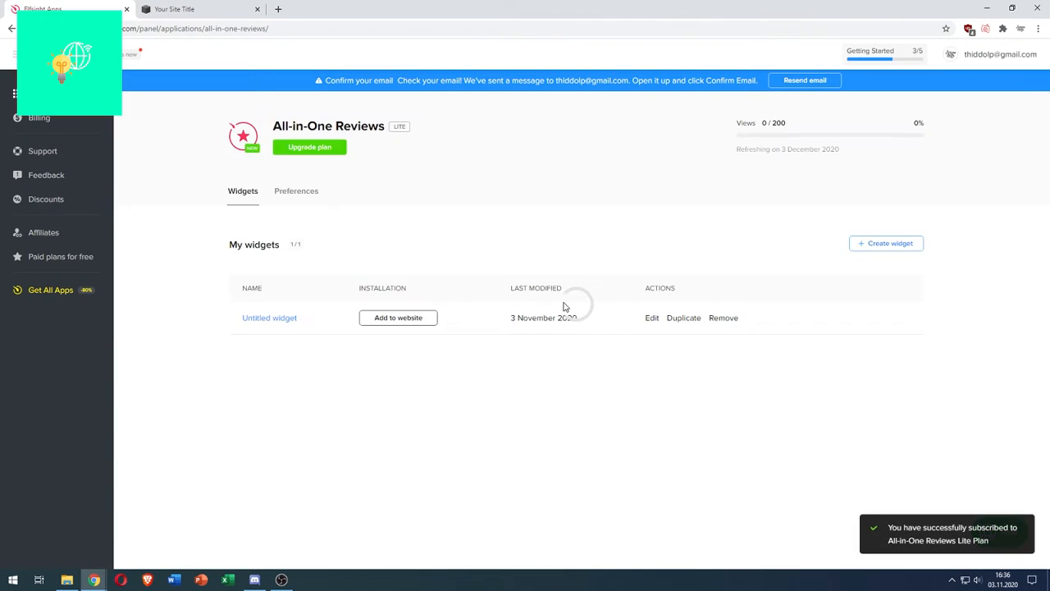
{"action": "left_click", "coordinate": [398, 317]}
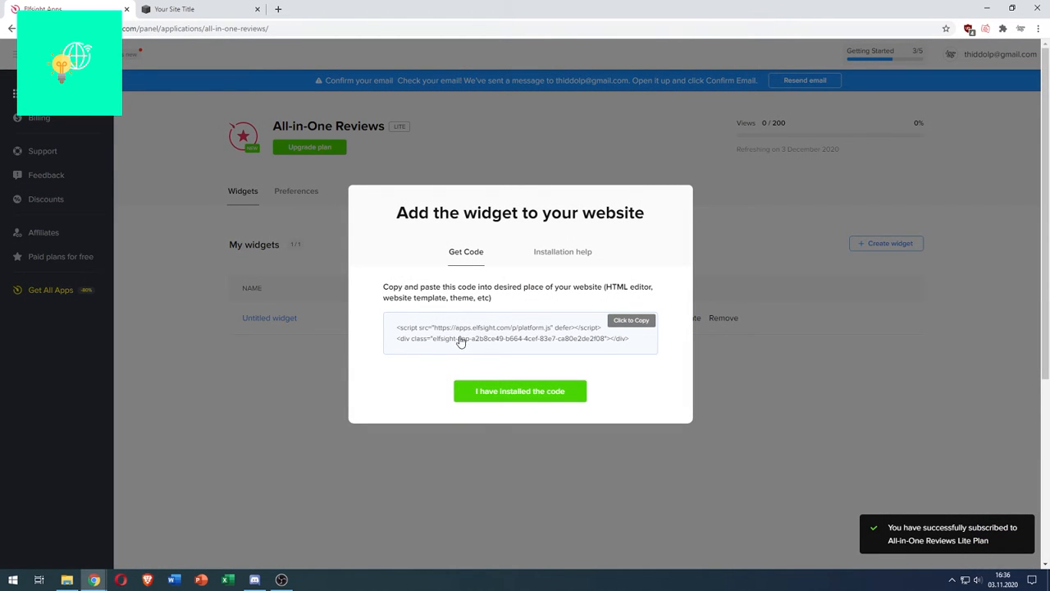
{"action": "left_click", "coordinate": [631, 320]}
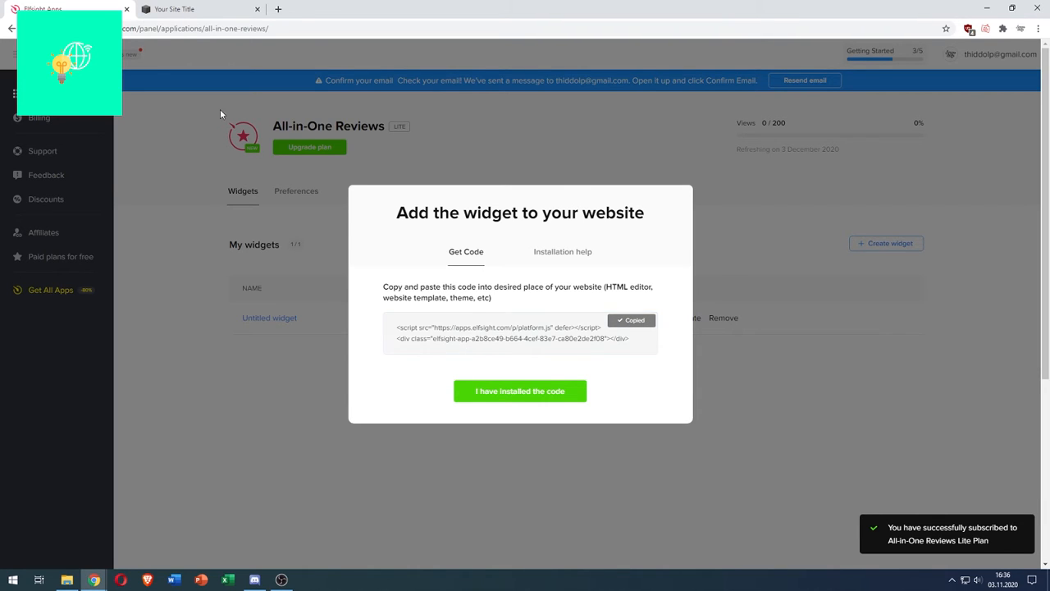
- Edit the Squarespace home page and select an insertion point in Fan Favorites
{"action": "left_click", "coordinate": [197, 9]}
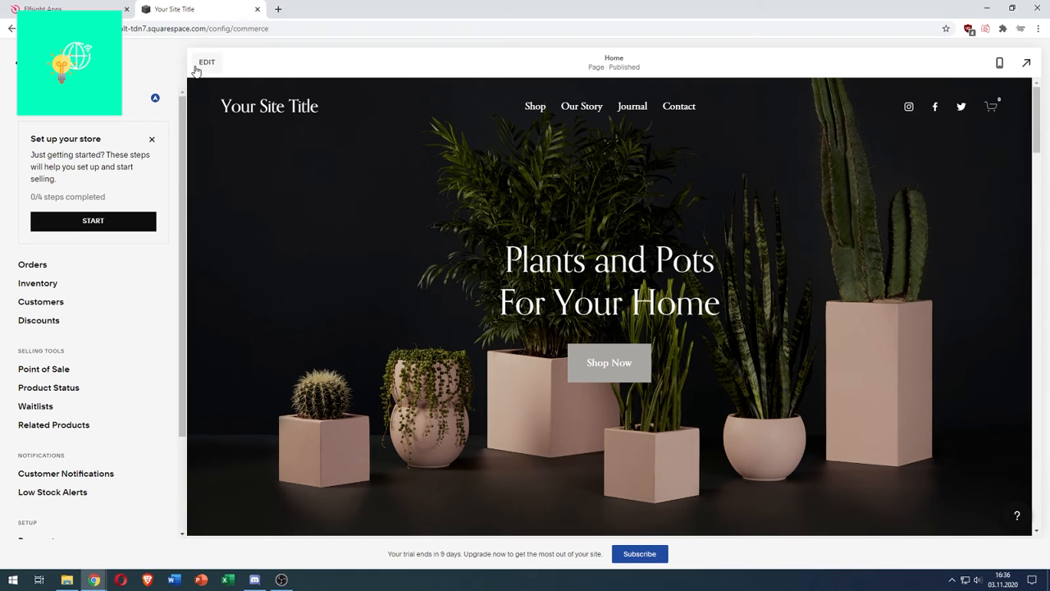
{"action": "left_click", "coordinate": [206, 62]}
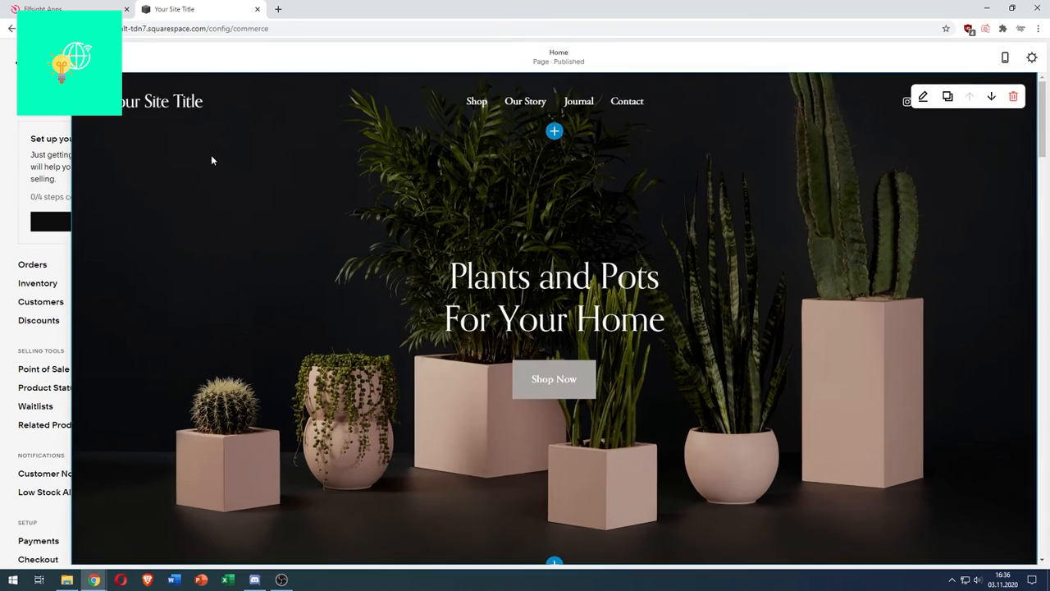
{"action": "scroll", "scroll_direction": "down", "scroll_amount": 3}
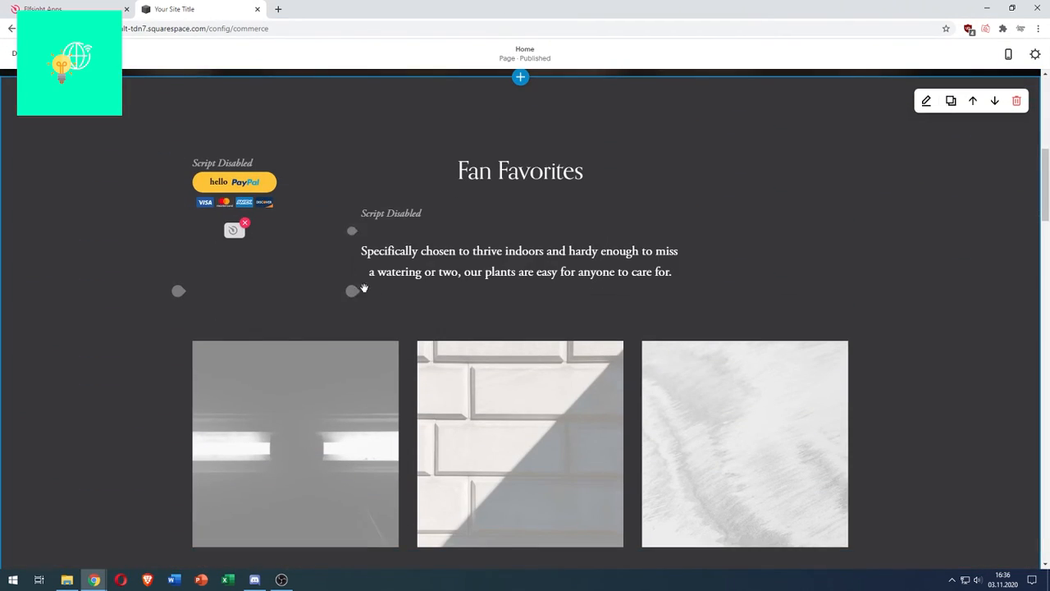
{"action": "left_click", "coordinate": [519, 170]}
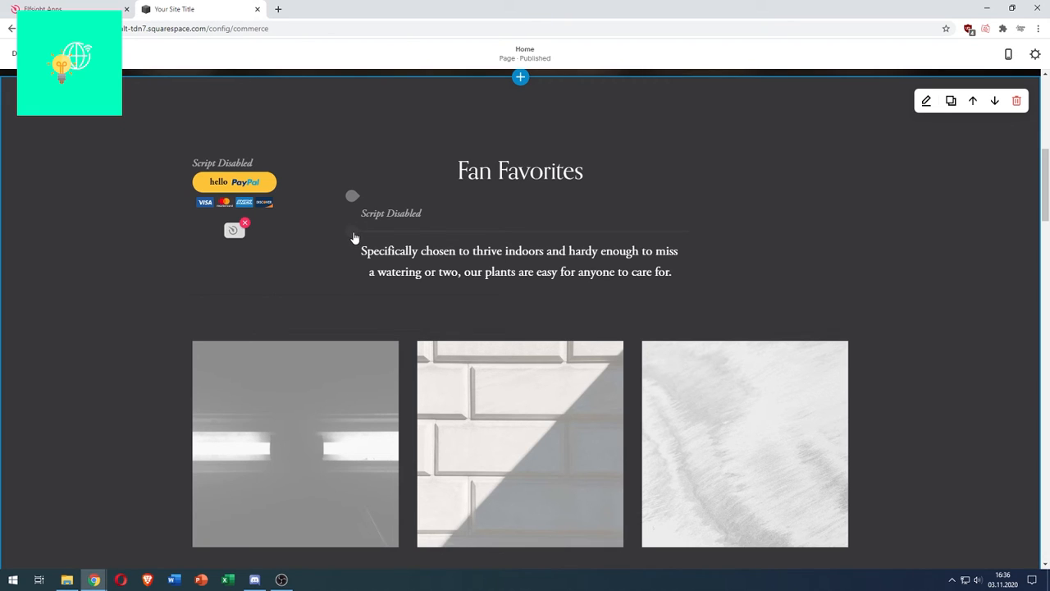
- Insert a Code block and paste the Elfsight platform.js script embed code
{"action": "left_click", "coordinate": [520, 77]}
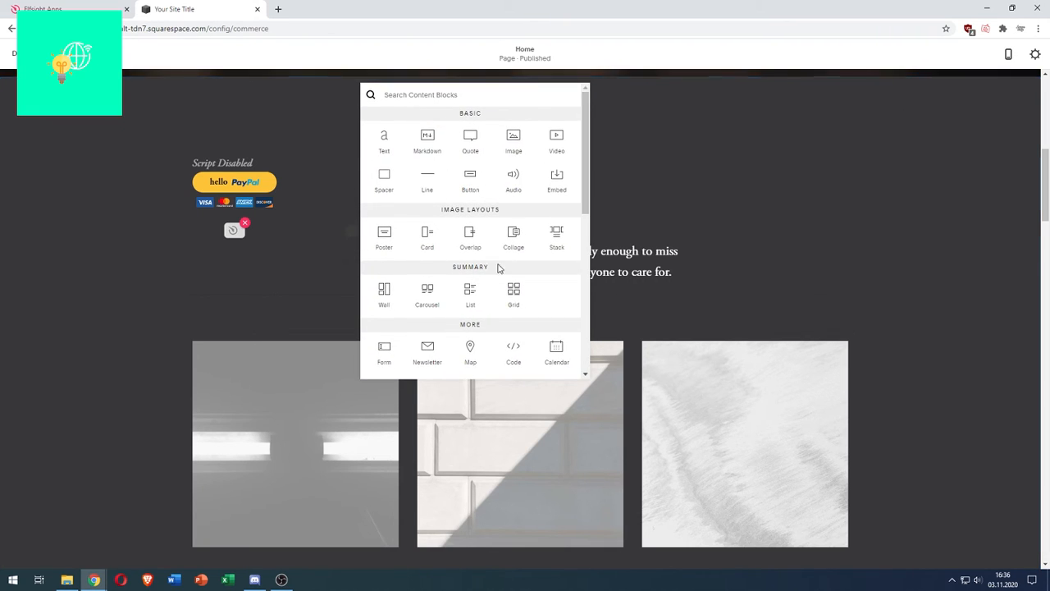
{"action": "scroll", "scroll_direction": "down", "scroll_amount": 3}
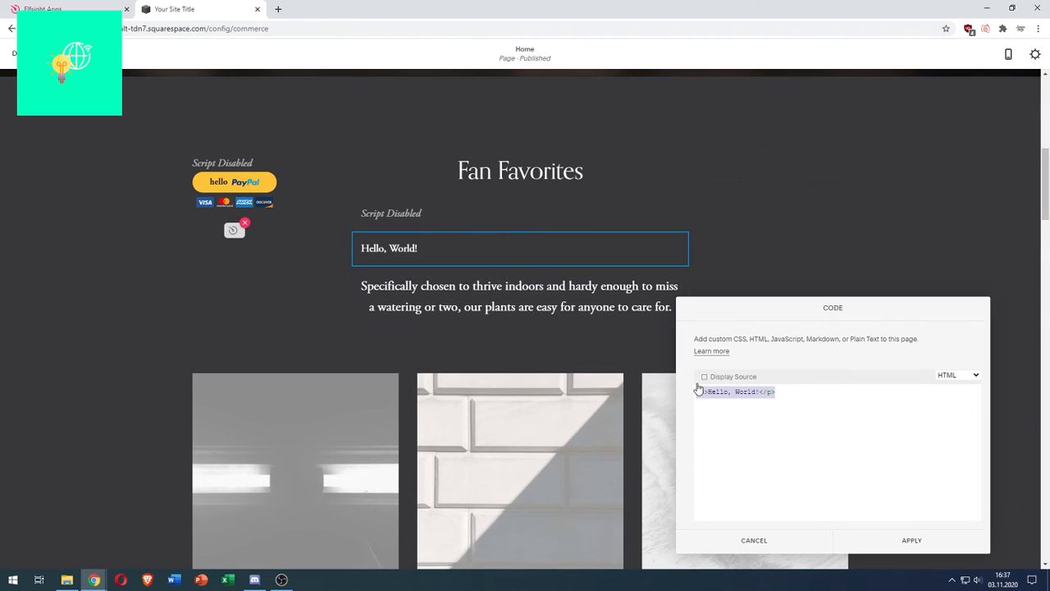
{"action": "type", "text": "<script src=\"https://apps.elfsight.com/p/platform.js\" defer></script>"}
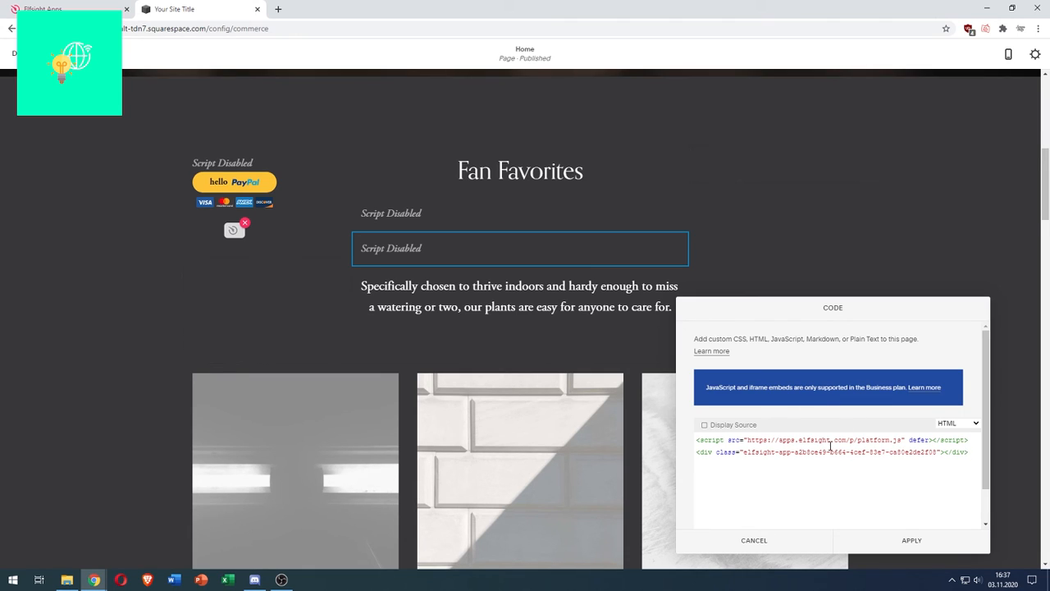
- Apply the embed code and scroll to check the live reviews widget
{"action": "left_click", "coordinate": [911, 540]}
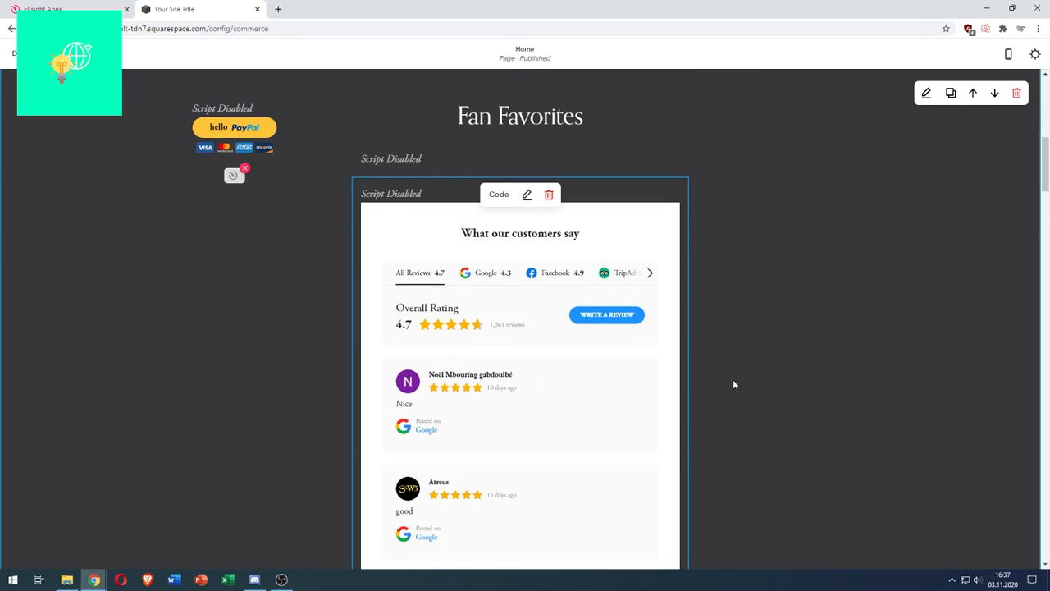
{"action": "scroll", "scroll_direction": "down", "scroll_amount": 3}
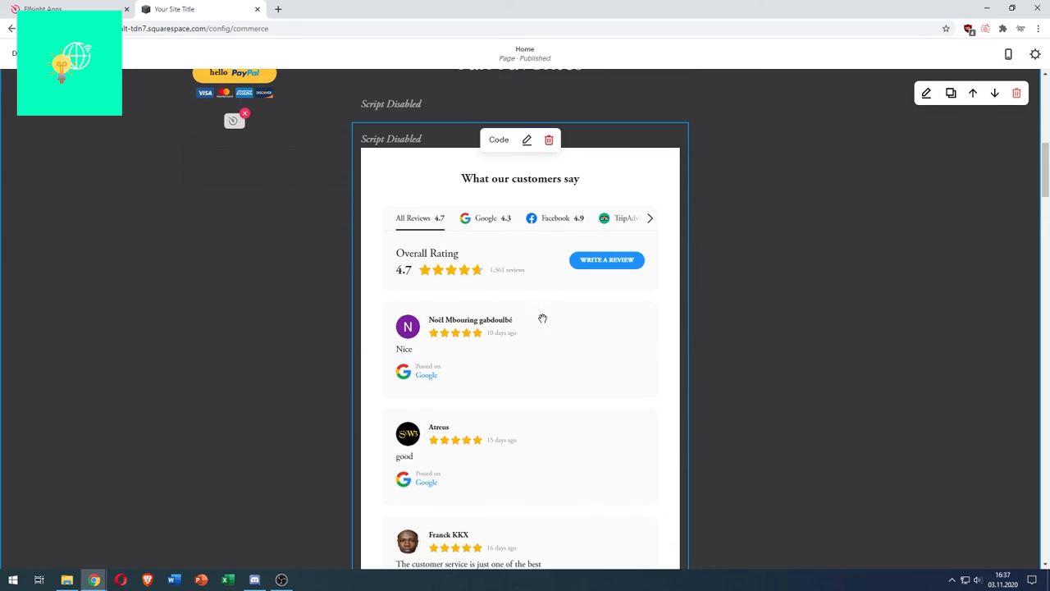
{"action": "mouse_move", "coordinate": [814, 203]}
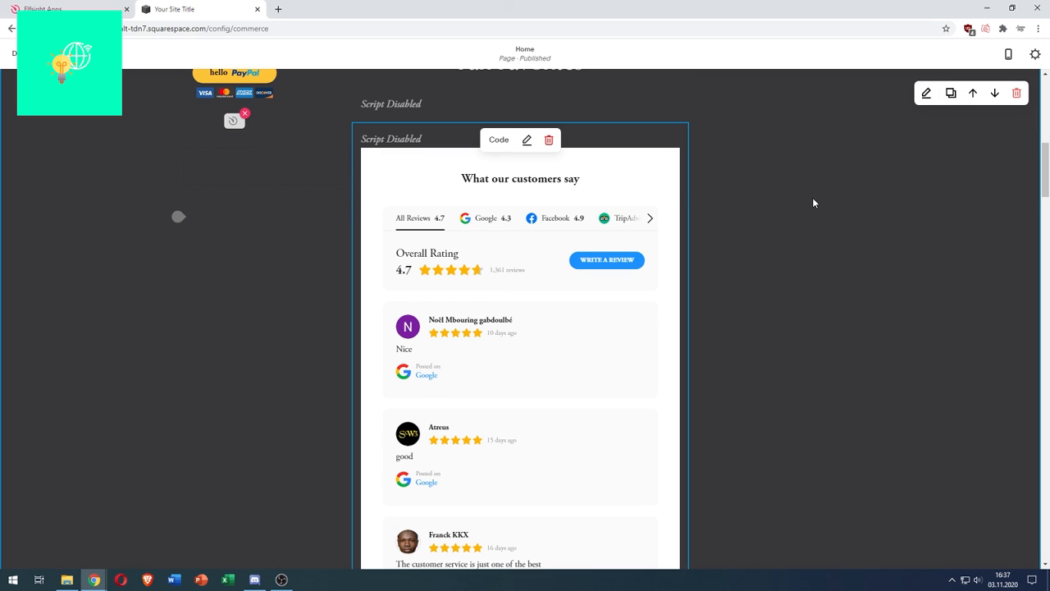
{"action": "mouse_move", "coordinate": [784, 237]}
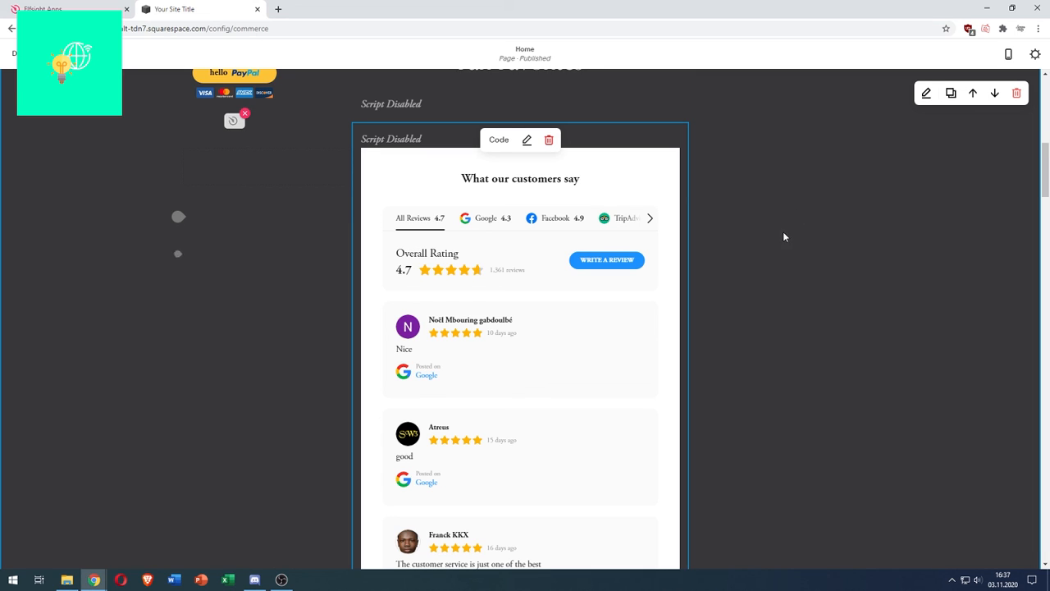